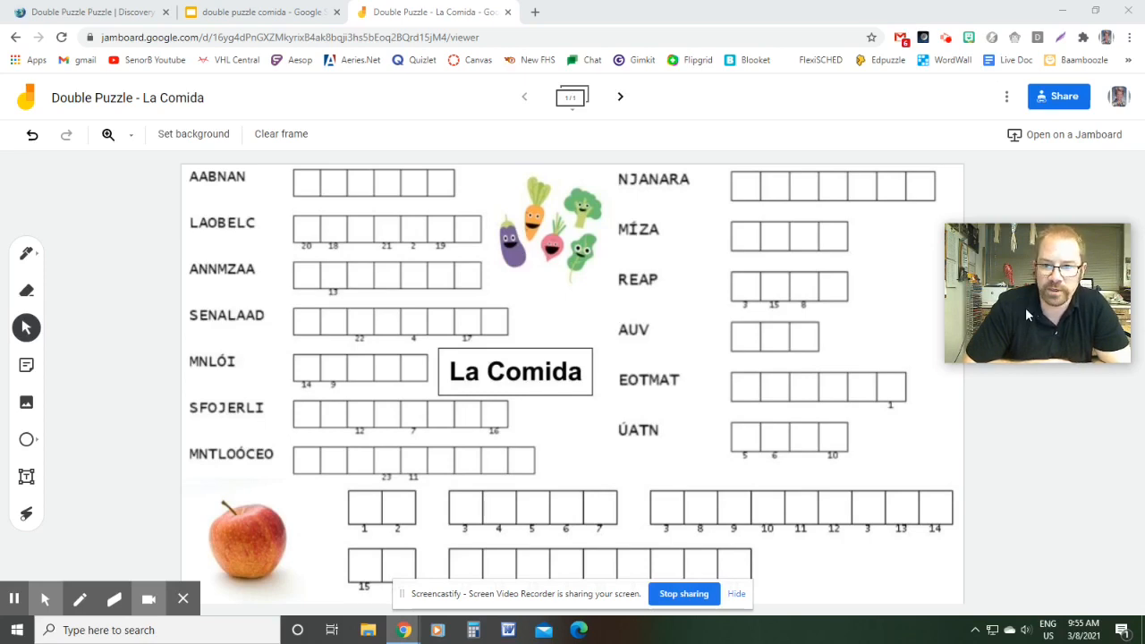
{"action": "mouse_move", "coordinate": [161, 296]}
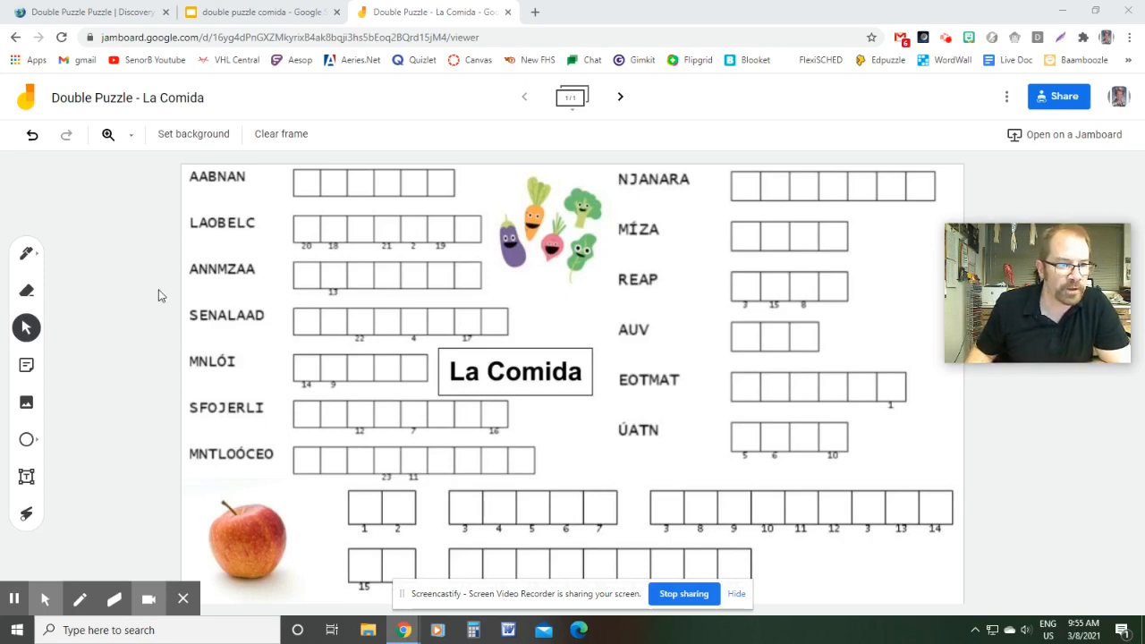
{"action": "mouse_move", "coordinate": [251, 234]}
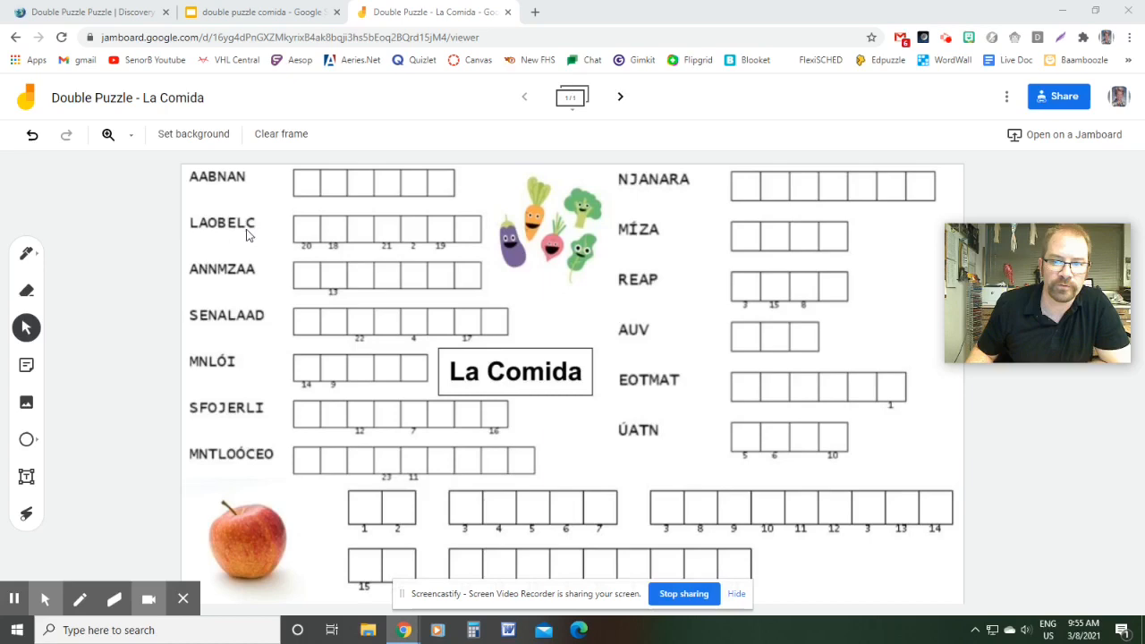
{"action": "mouse_move", "coordinate": [329, 239]}
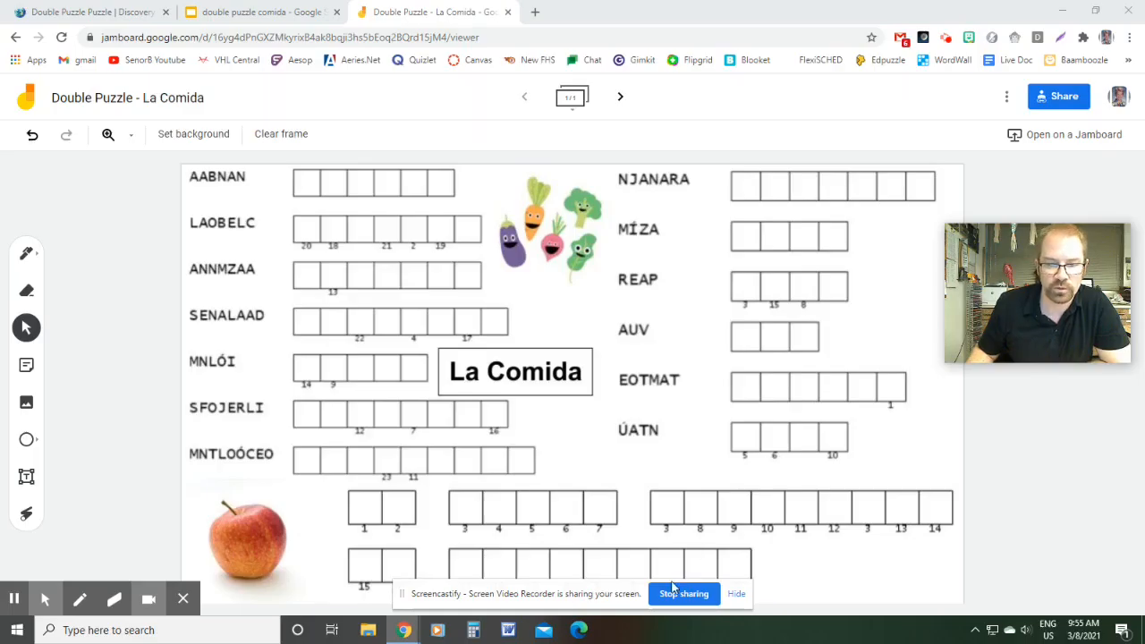
Scroll through the Double Puzzles form, then return to the generated 'La Comida (Descubre 1 L8)' puzzle.
{"action": "left_click", "coordinate": [738, 594]}
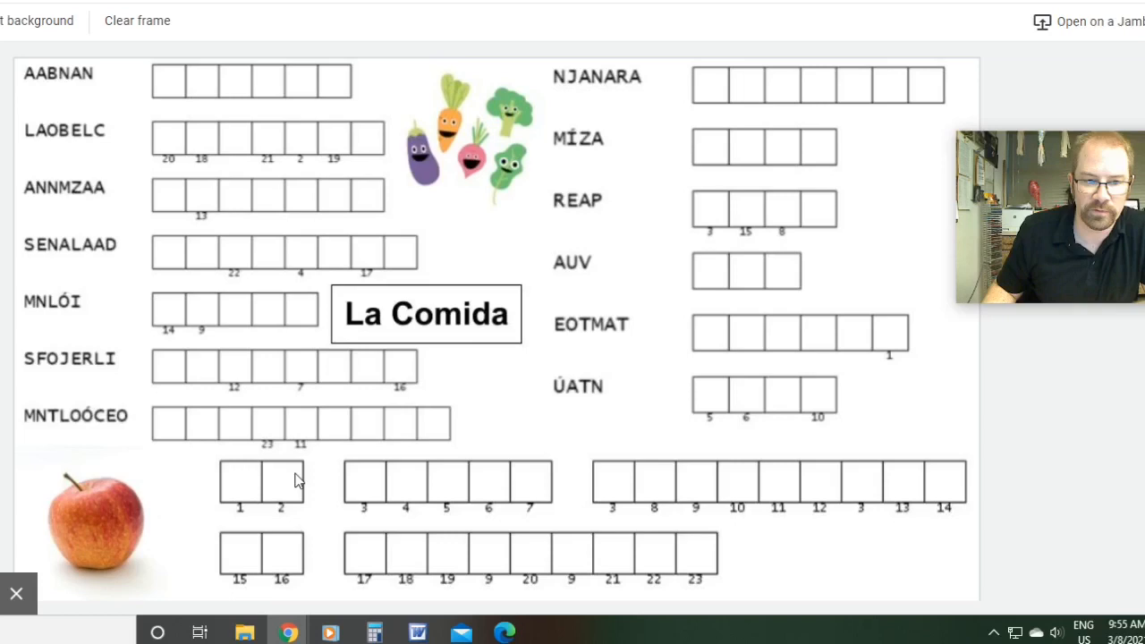
{"action": "mouse_move", "coordinate": [397, 510]}
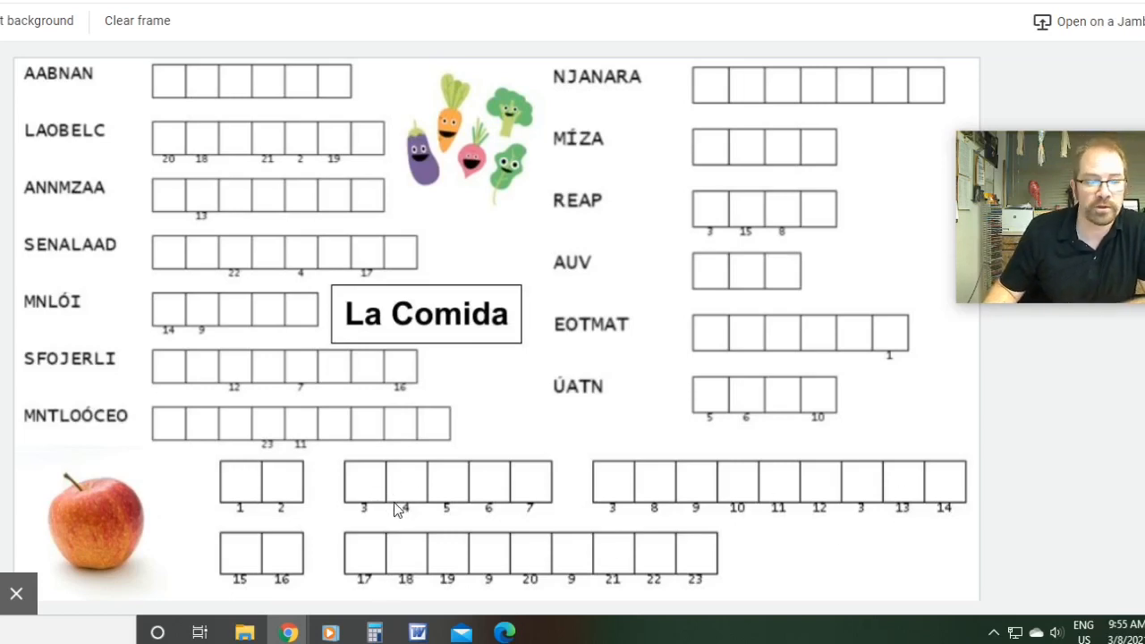
{"action": "mouse_move", "coordinate": [689, 469]}
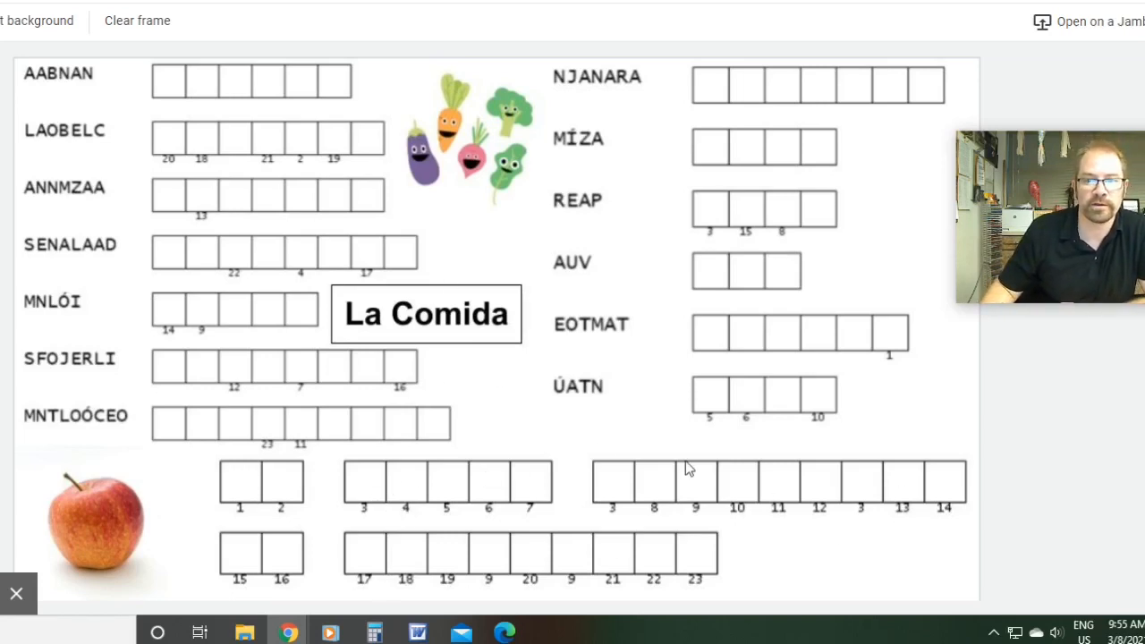
{"action": "mouse_move", "coordinate": [659, 419]}
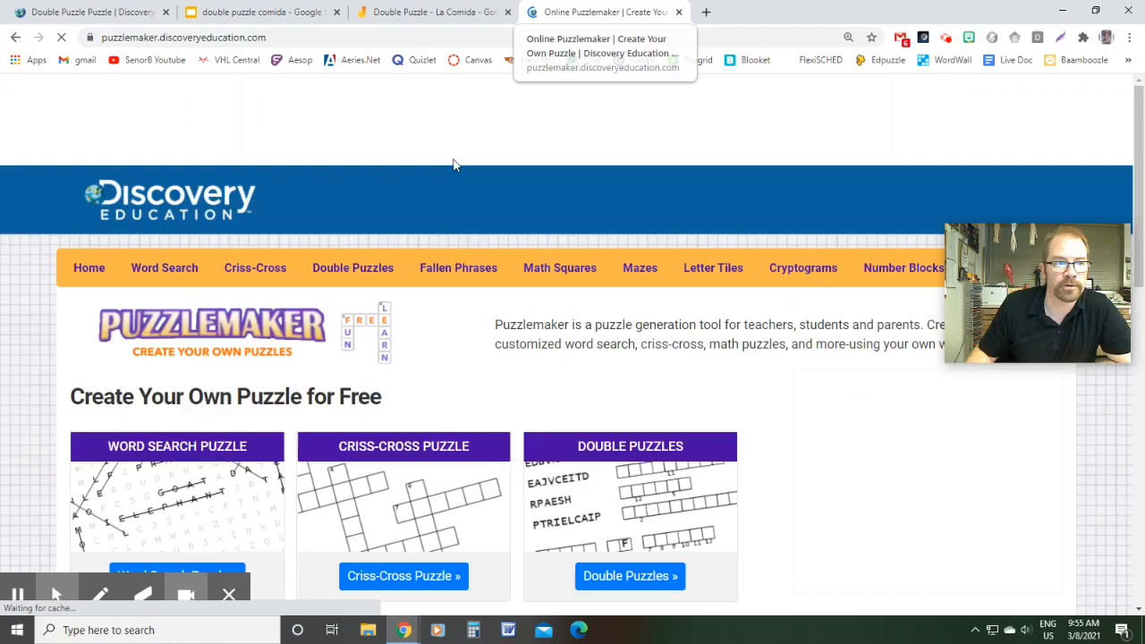
{"action": "scroll", "scroll_direction": "down", "scroll_amount": 3}
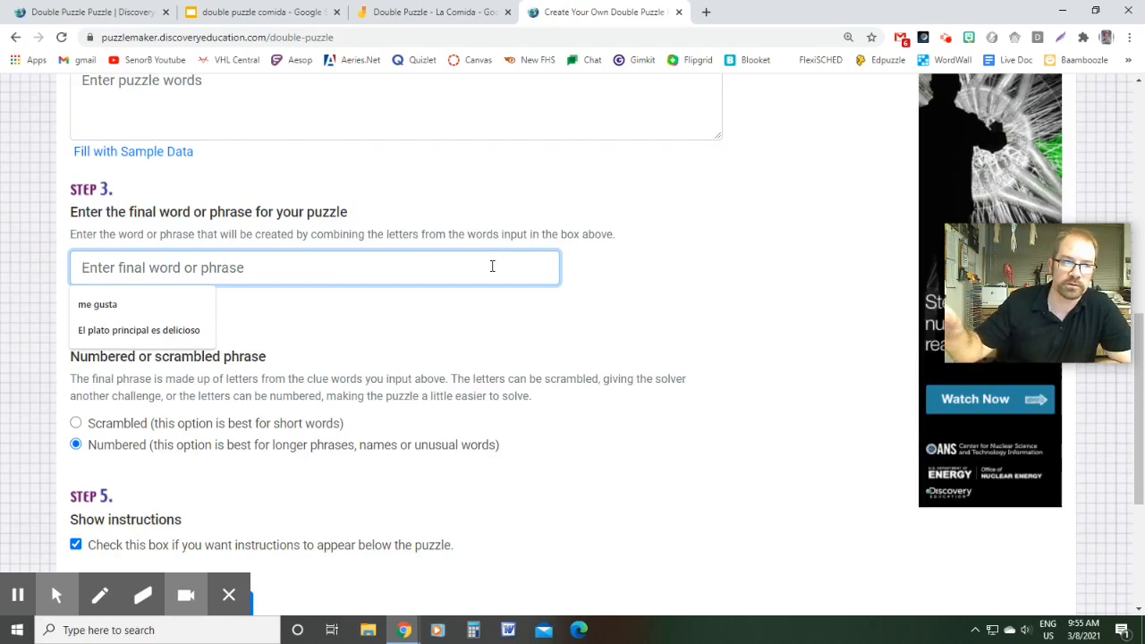
{"action": "scroll", "scroll_direction": "down", "scroll_amount": 3}
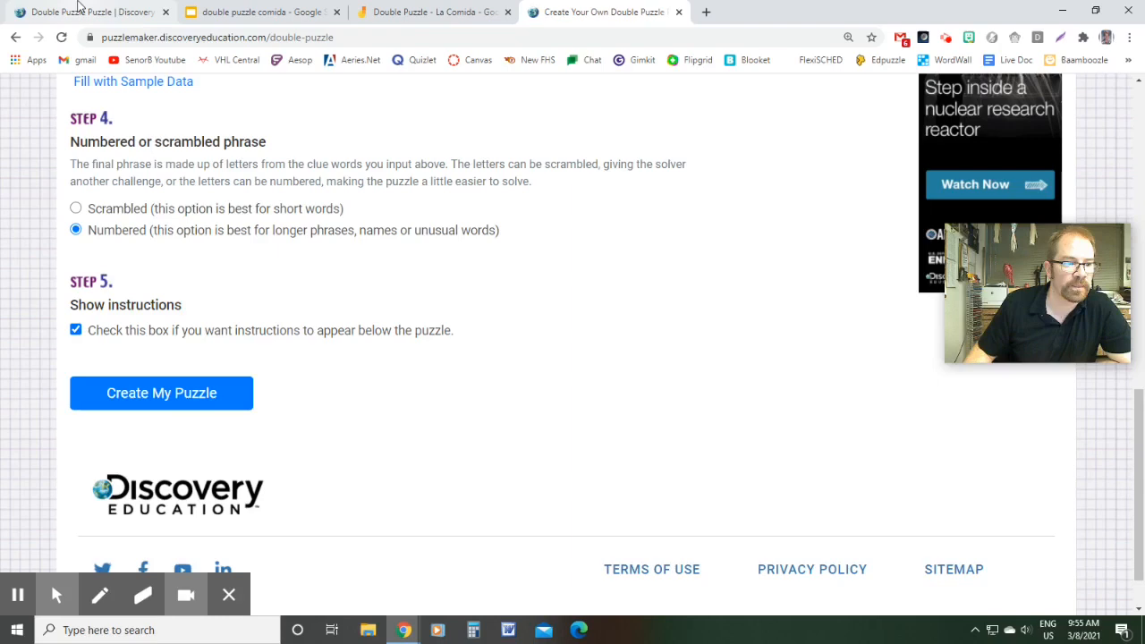
{"action": "left_click", "coordinate": [161, 394]}
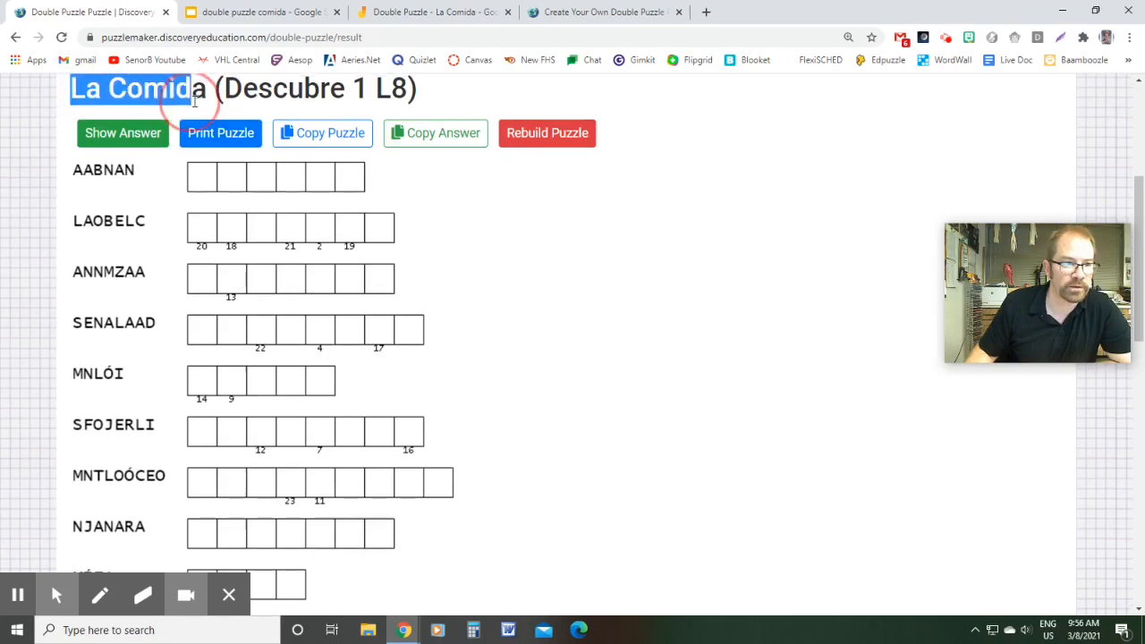
Scroll down the puzzle result page and show the 'double puzzle comida' slide.
{"action": "scroll", "scroll_direction": "down", "scroll_amount": 3}
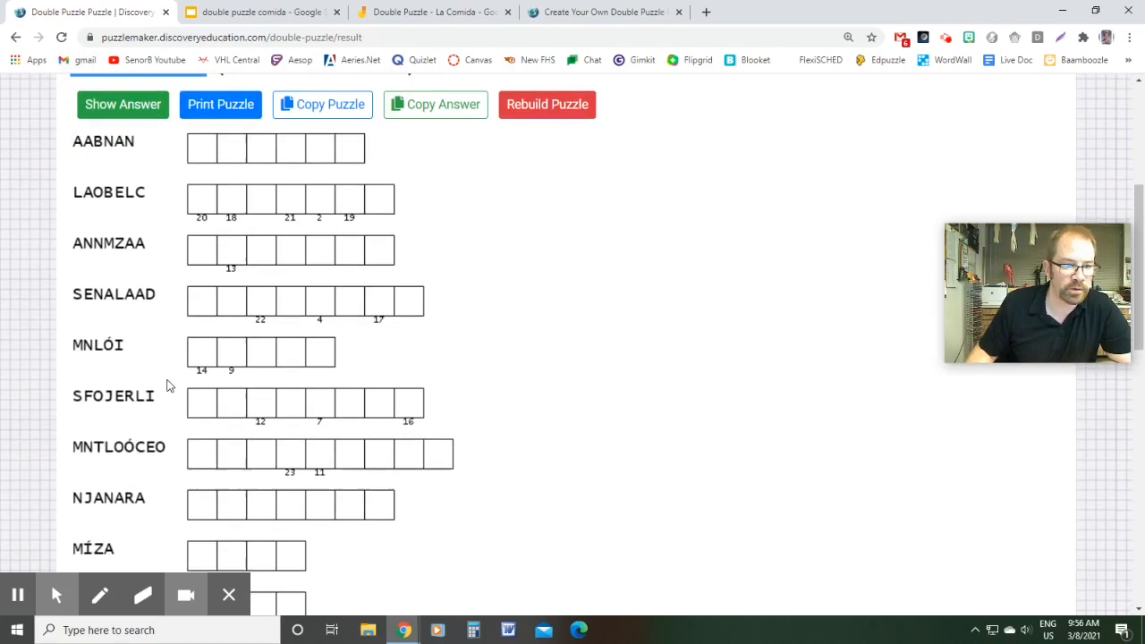
{"action": "scroll", "scroll_direction": "down", "scroll_amount": 3}
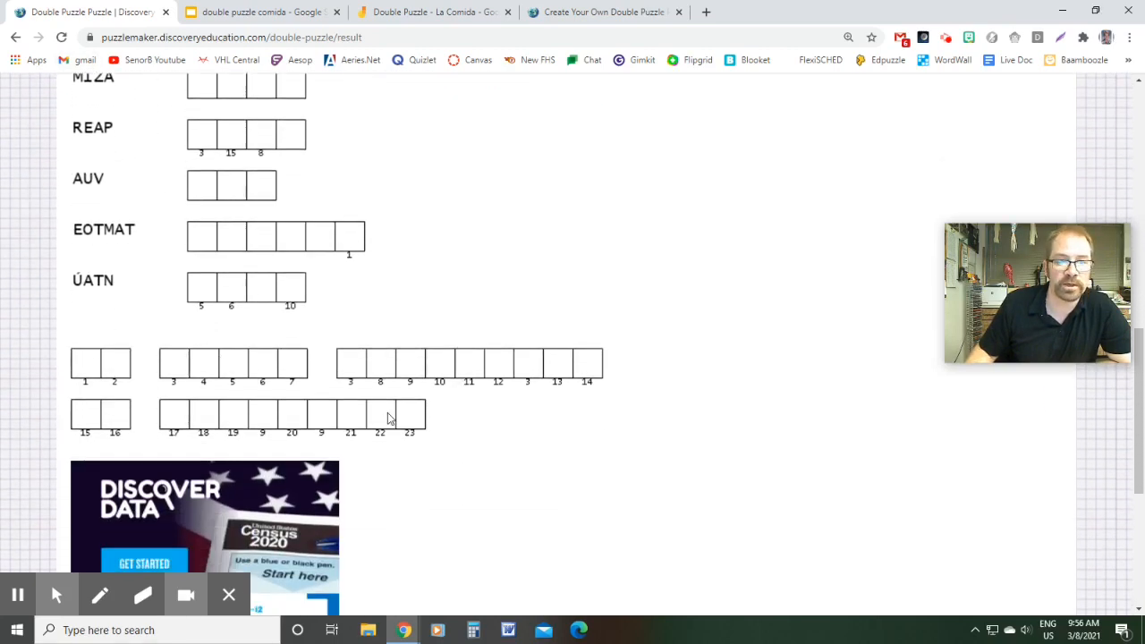
{"action": "left_click", "coordinate": [260, 10]}
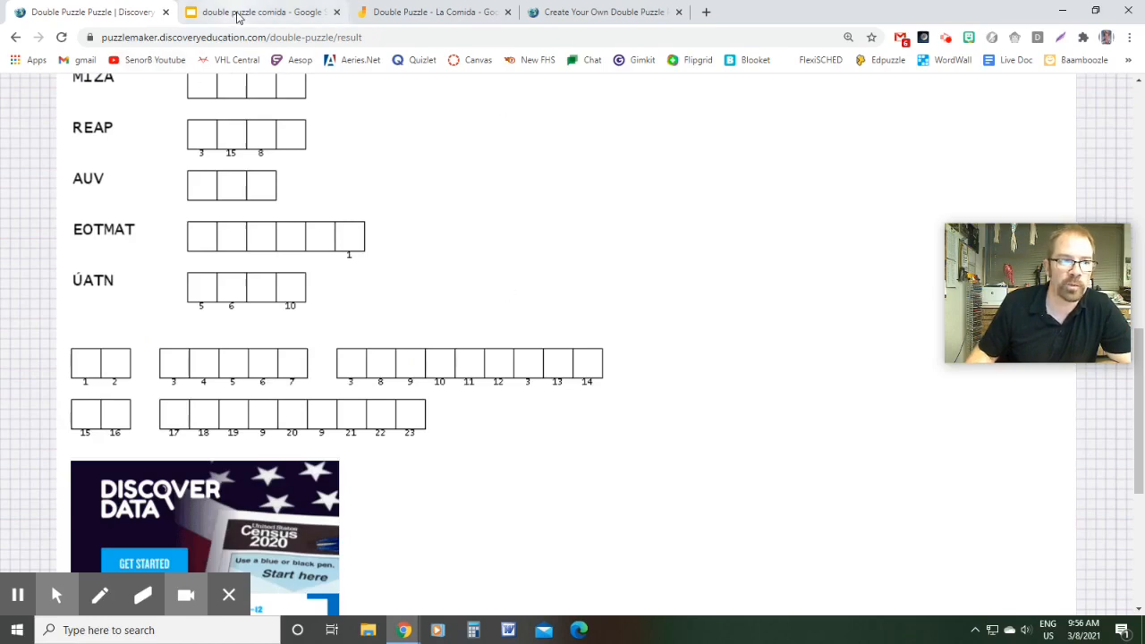
{"action": "left_click", "coordinate": [259, 10]}
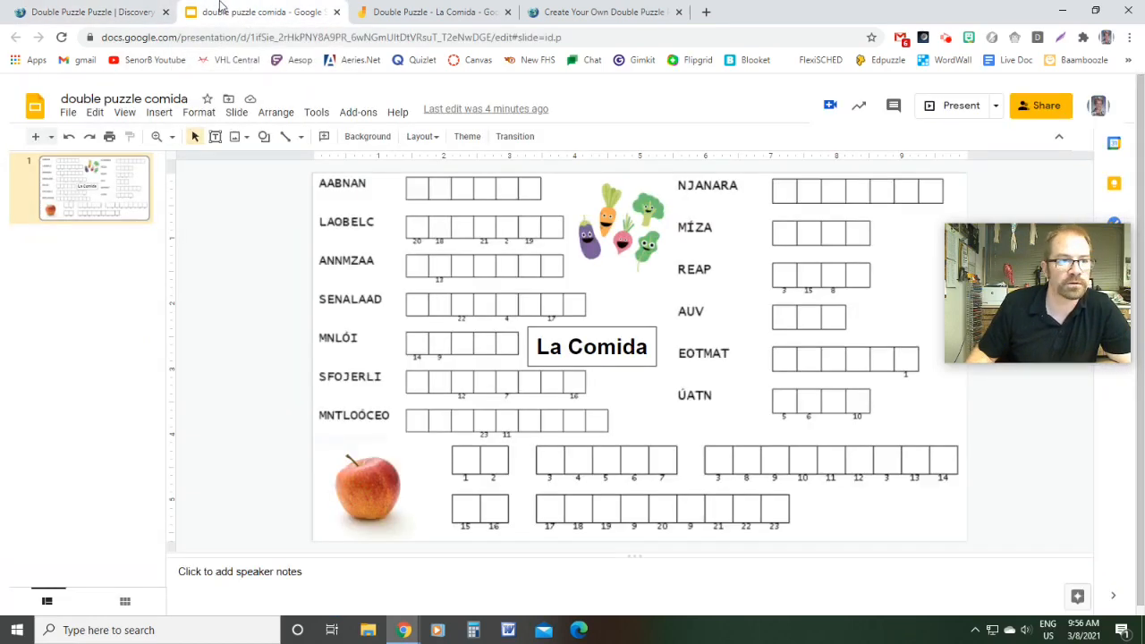
Check the rest of the generated puzzle page, then return to the Slides layout with food images.
{"action": "left_click", "coordinate": [89, 11]}
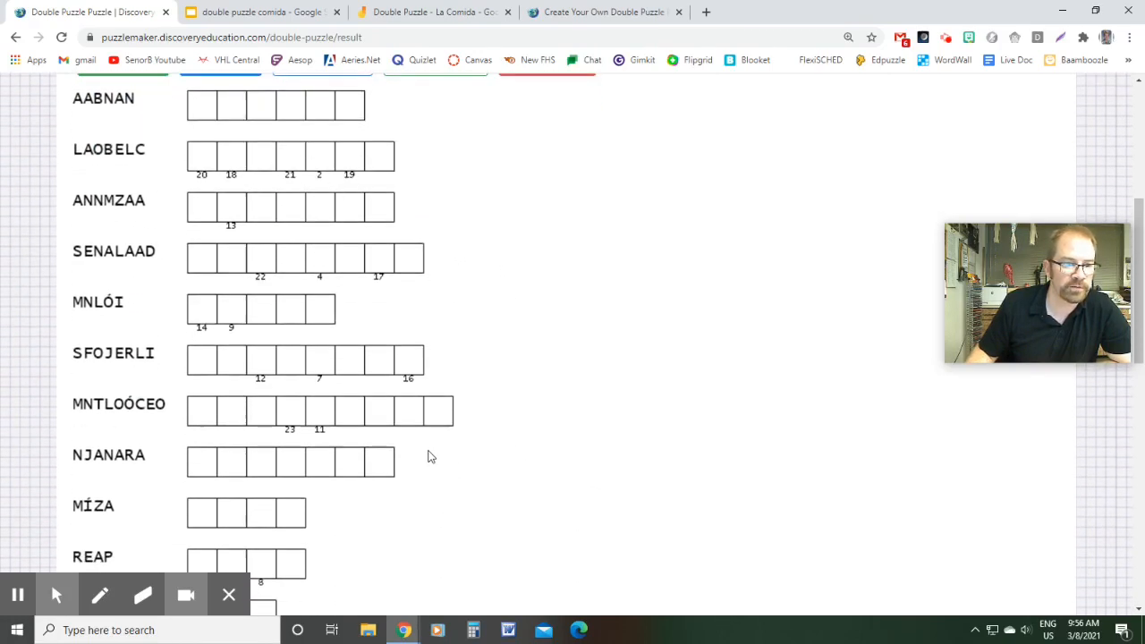
{"action": "scroll", "scroll_direction": "down", "scroll_amount": 3}
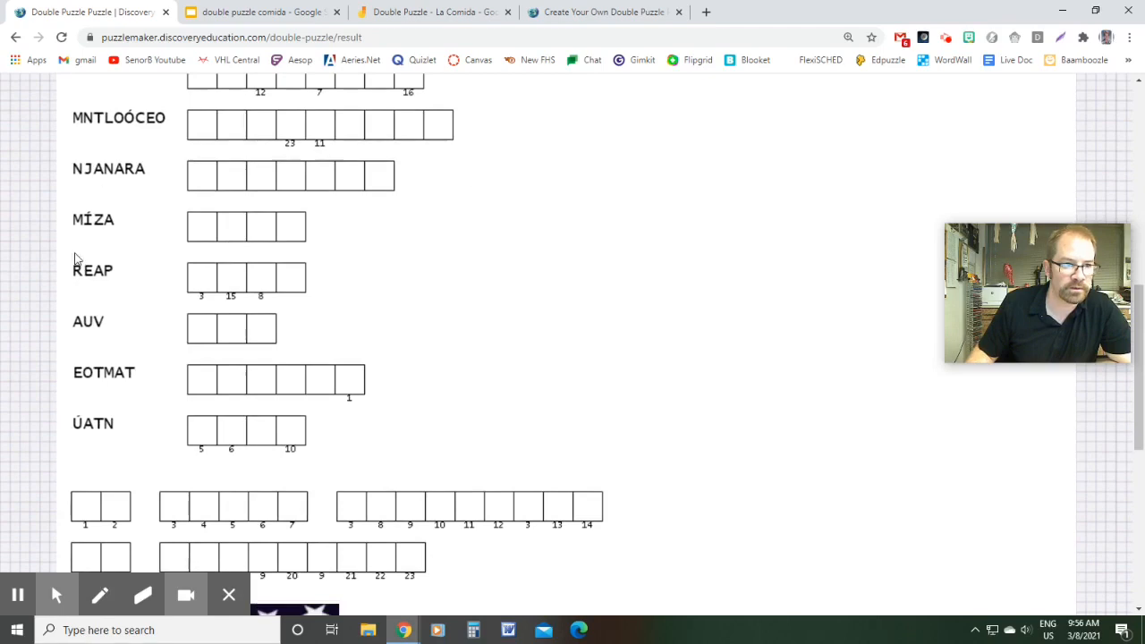
{"action": "scroll", "scroll_direction": "down", "scroll_amount": 3}
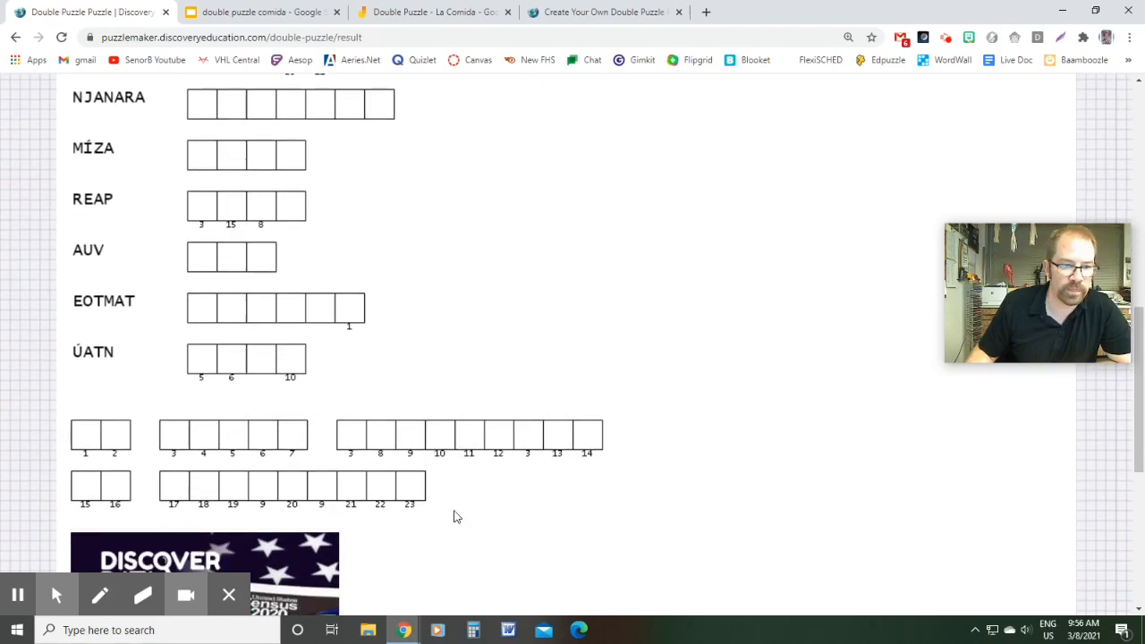
{"action": "left_click", "coordinate": [259, 11]}
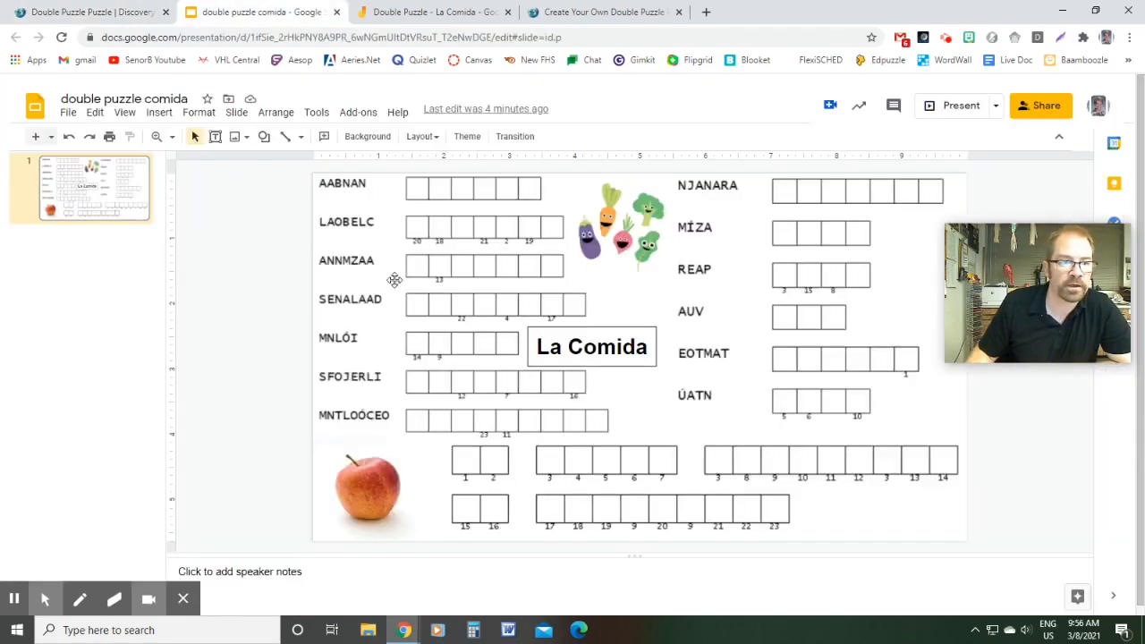
Select the La Comida slide and choose a File menu action for the presentation.
{"action": "left_click", "coordinate": [820, 277]}
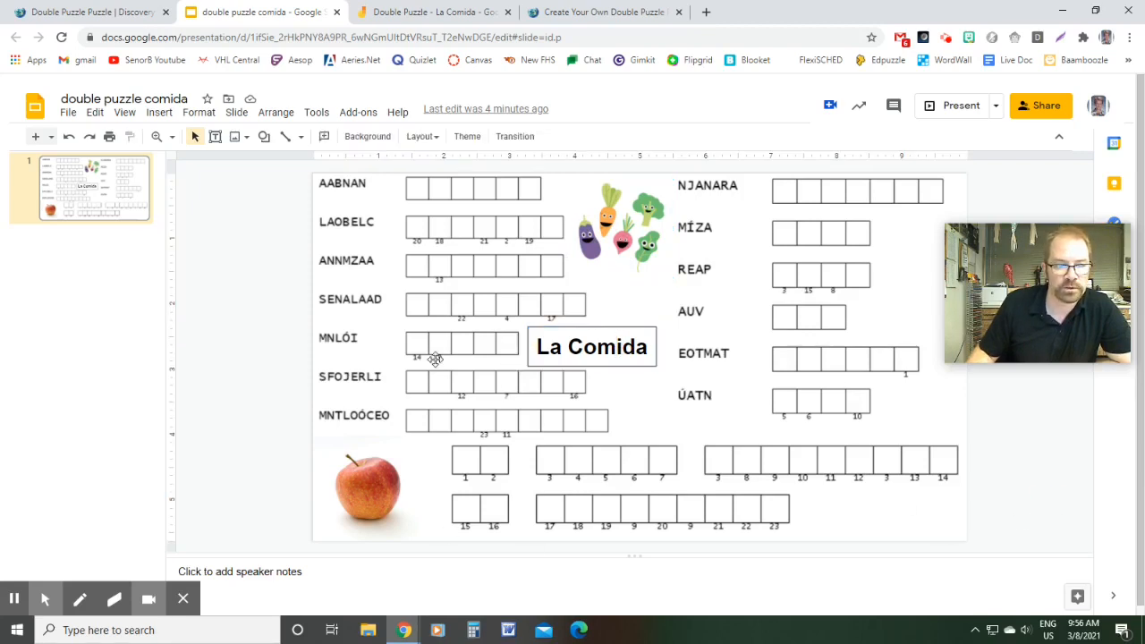
{"action": "left_click", "coordinate": [68, 111]}
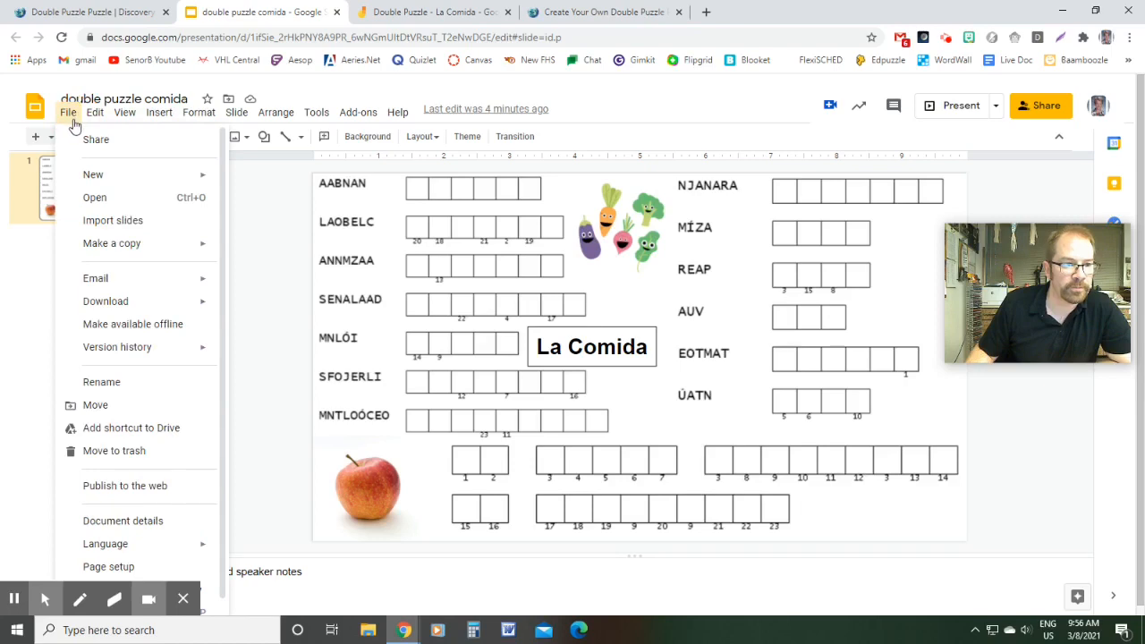
{"action": "left_click", "coordinate": [105, 301]}
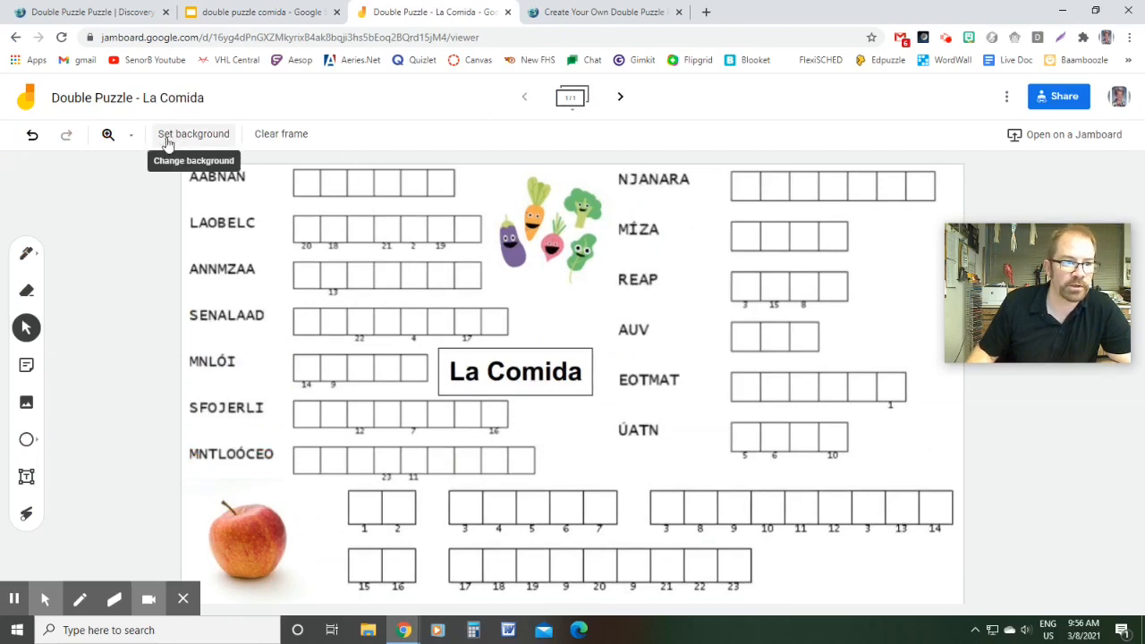
{"action": "mouse_move", "coordinate": [512, 300]}
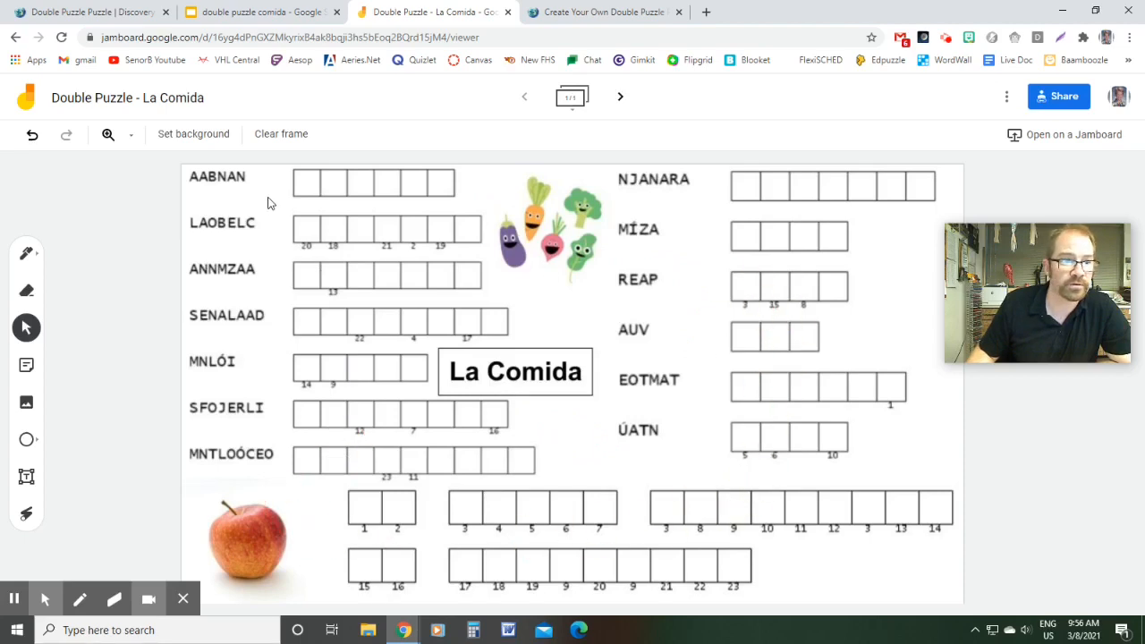
{"action": "left_click", "coordinate": [194, 133]}
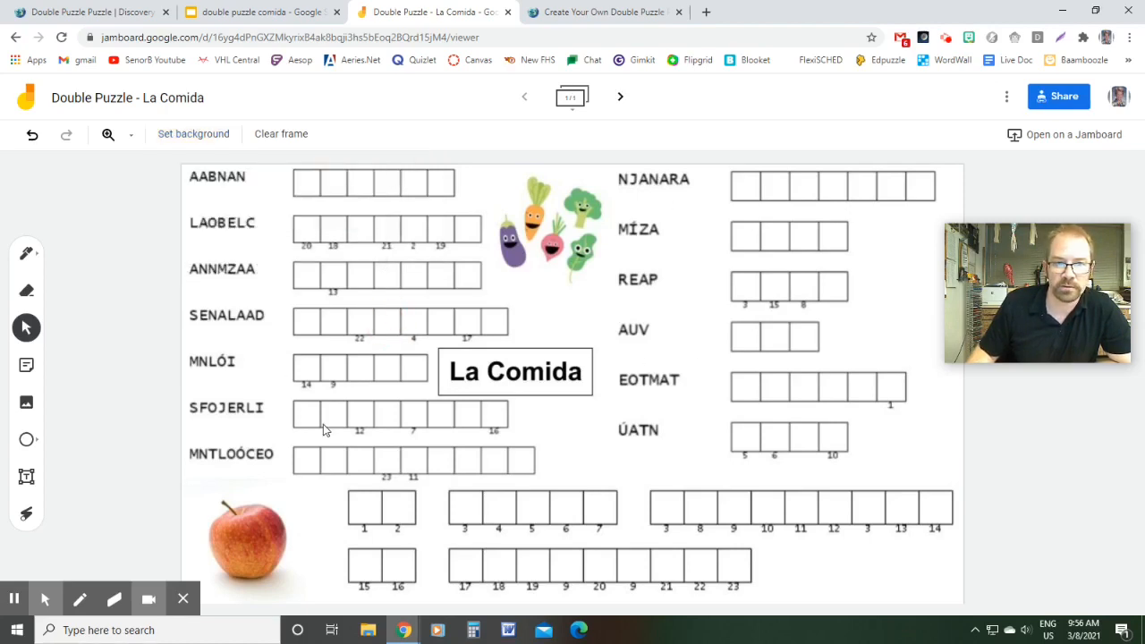
{"action": "mouse_move", "coordinate": [540, 210]}
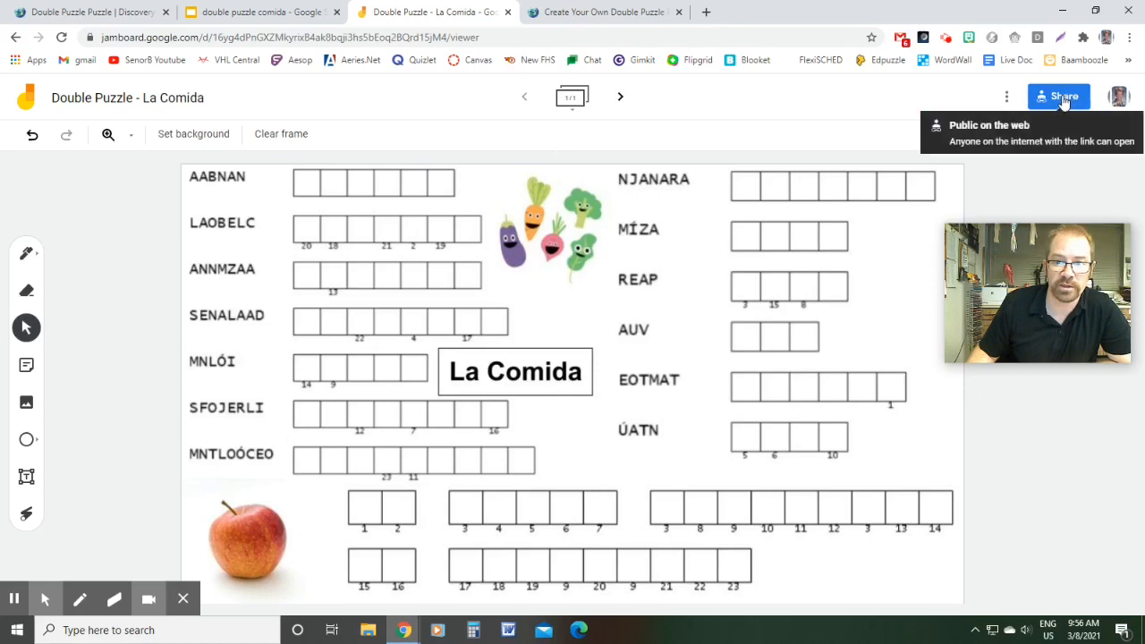
Share the board so anyone with the link can view it.
{"action": "left_click", "coordinate": [1060, 97]}
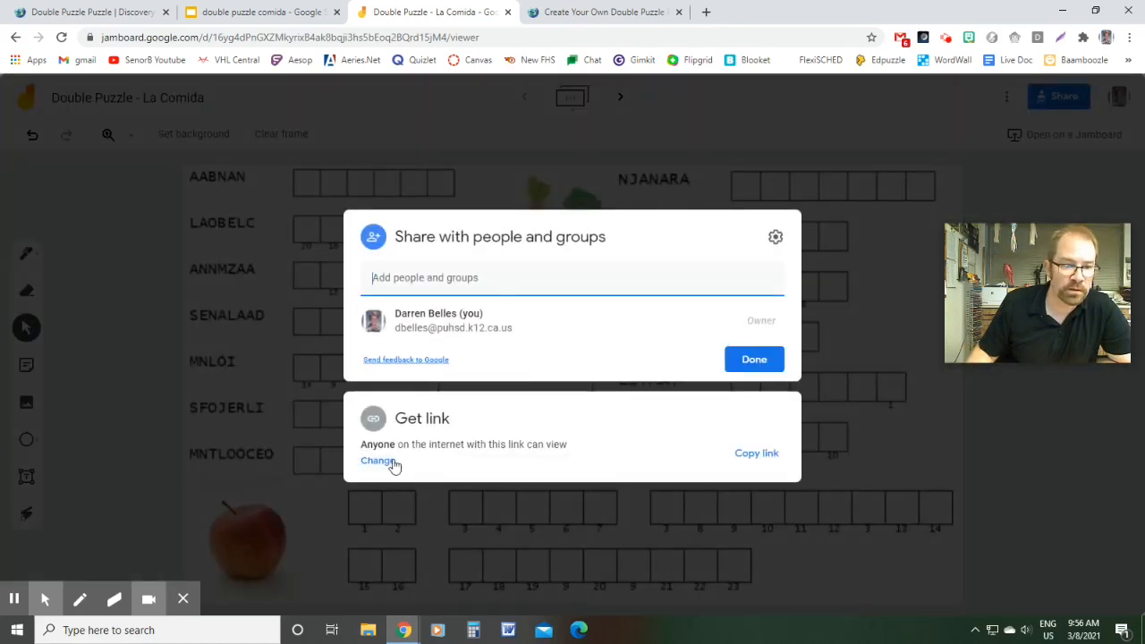
{"action": "left_click", "coordinate": [379, 460]}
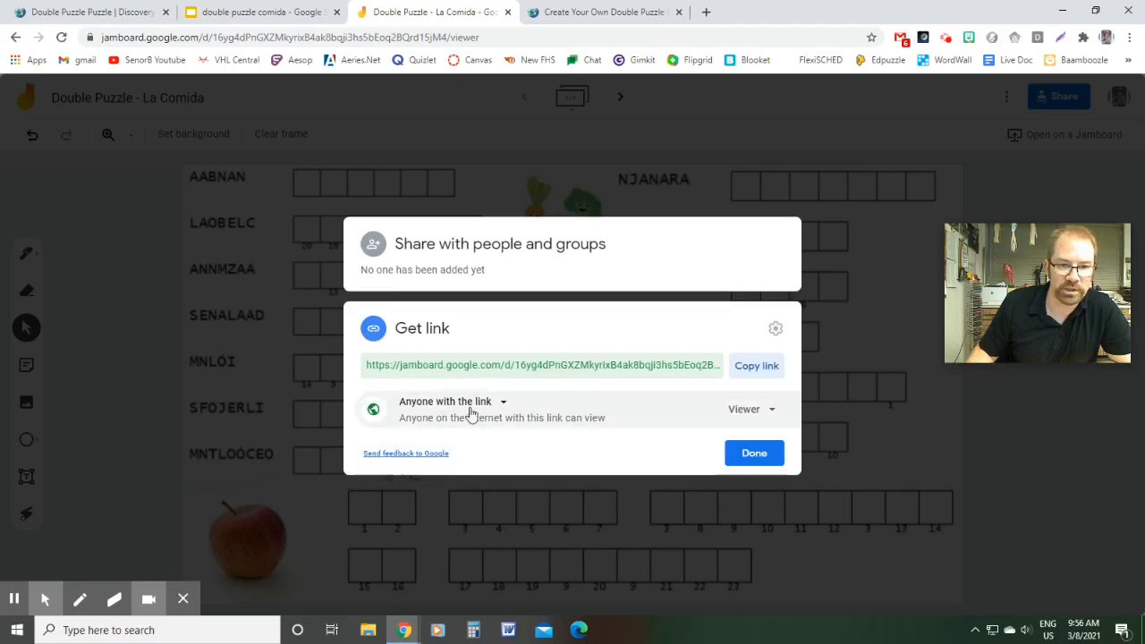
{"action": "left_click", "coordinate": [451, 401]}
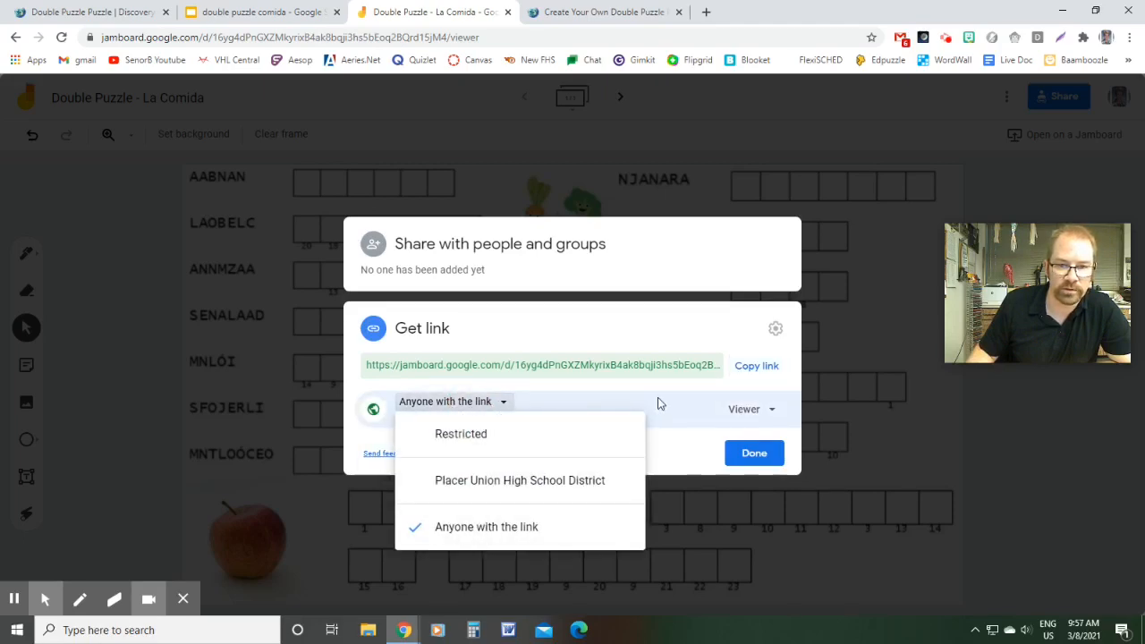
{"action": "left_click", "coordinate": [487, 526]}
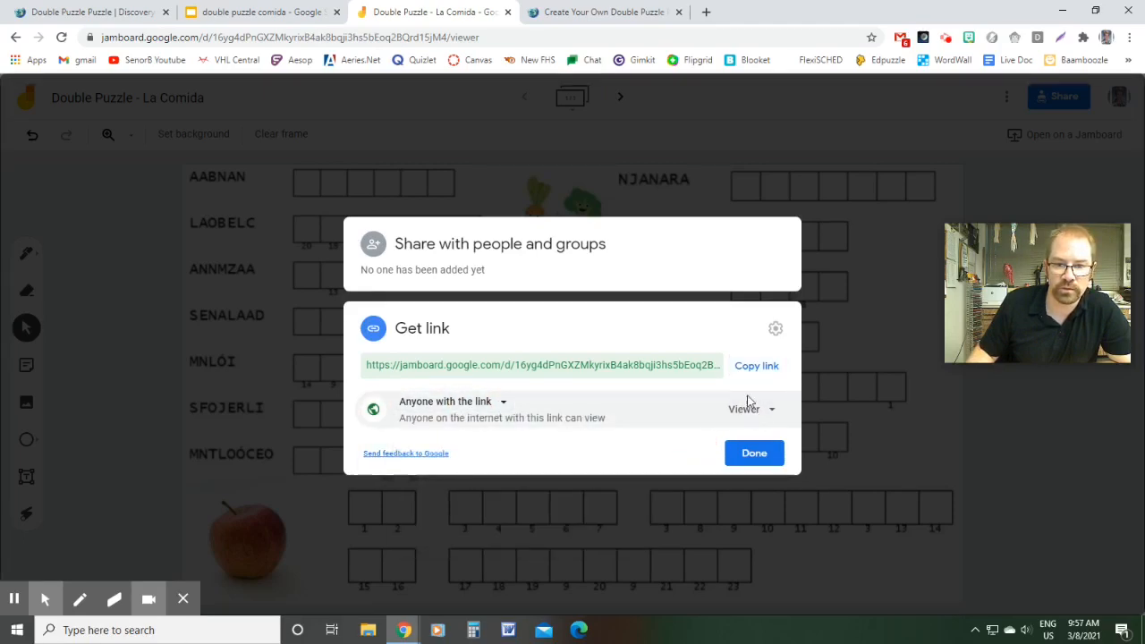
{"action": "left_click", "coordinate": [754, 453]}
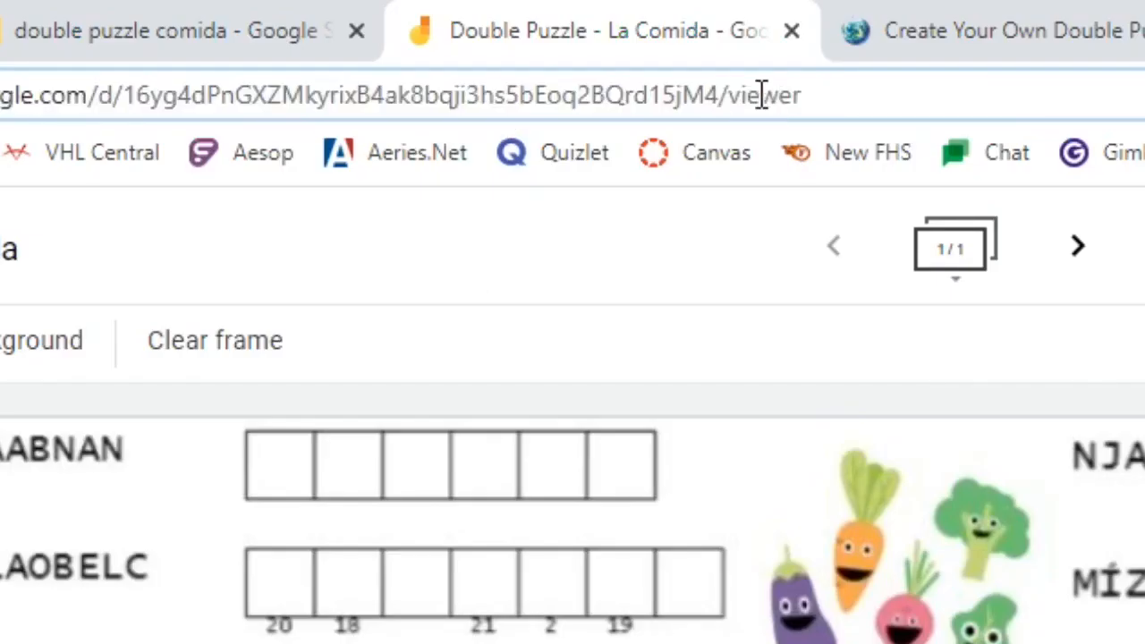
Replace 'viewer' at the end of the board URL with 'copy' to make a force-copy link.
{"action": "double_click", "coordinate": [767, 97]}
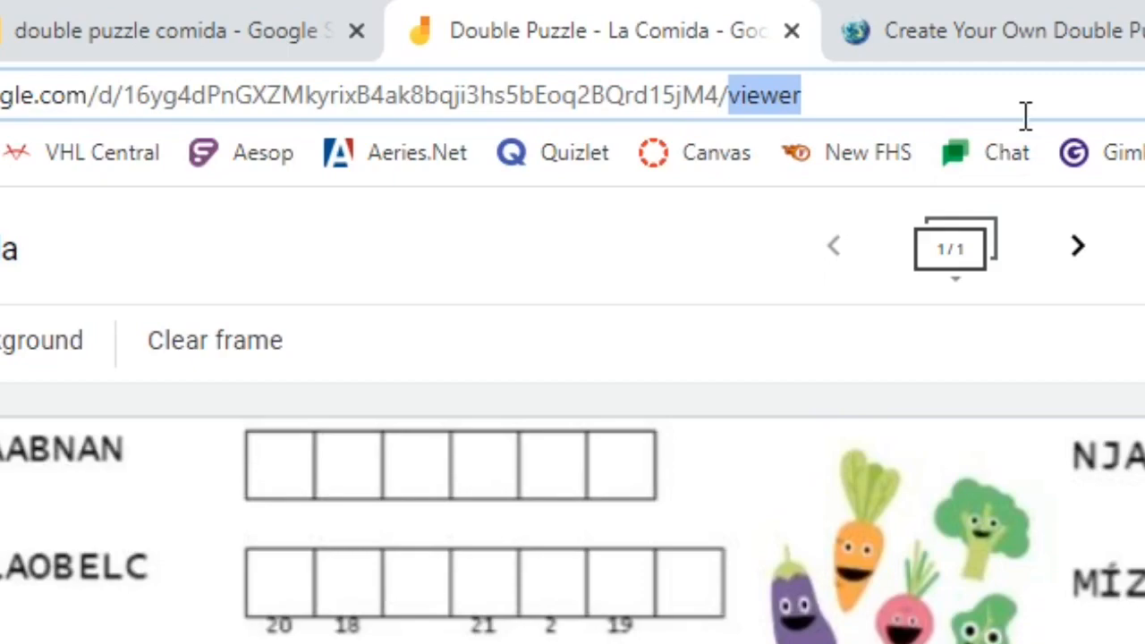
{"action": "type", "text": "copy"}
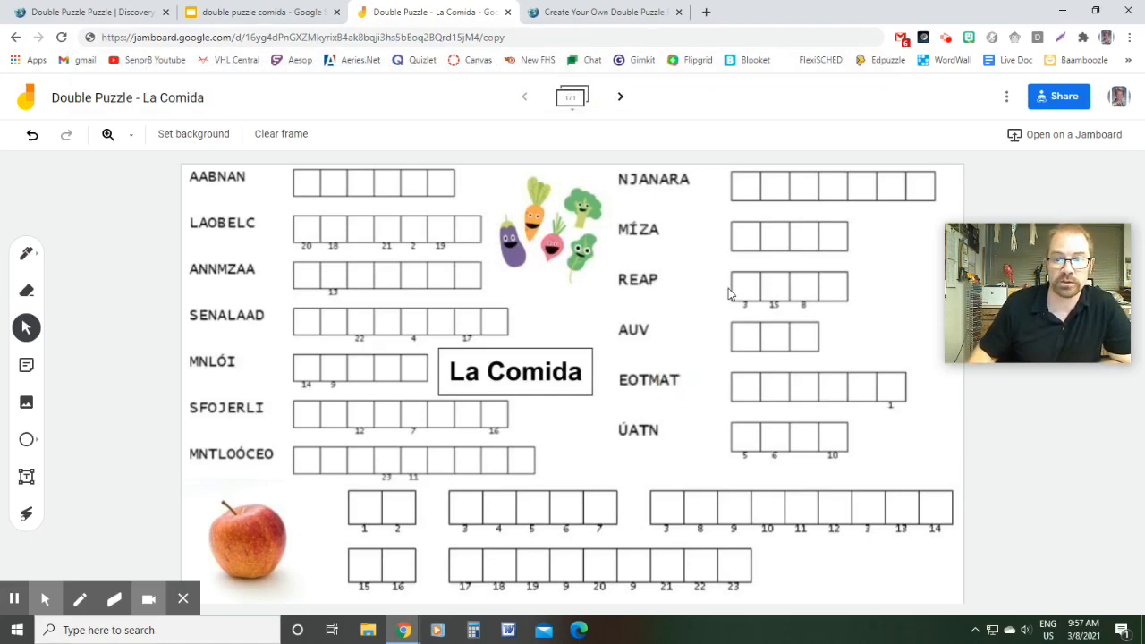
{"action": "mouse_move", "coordinate": [716, 102]}
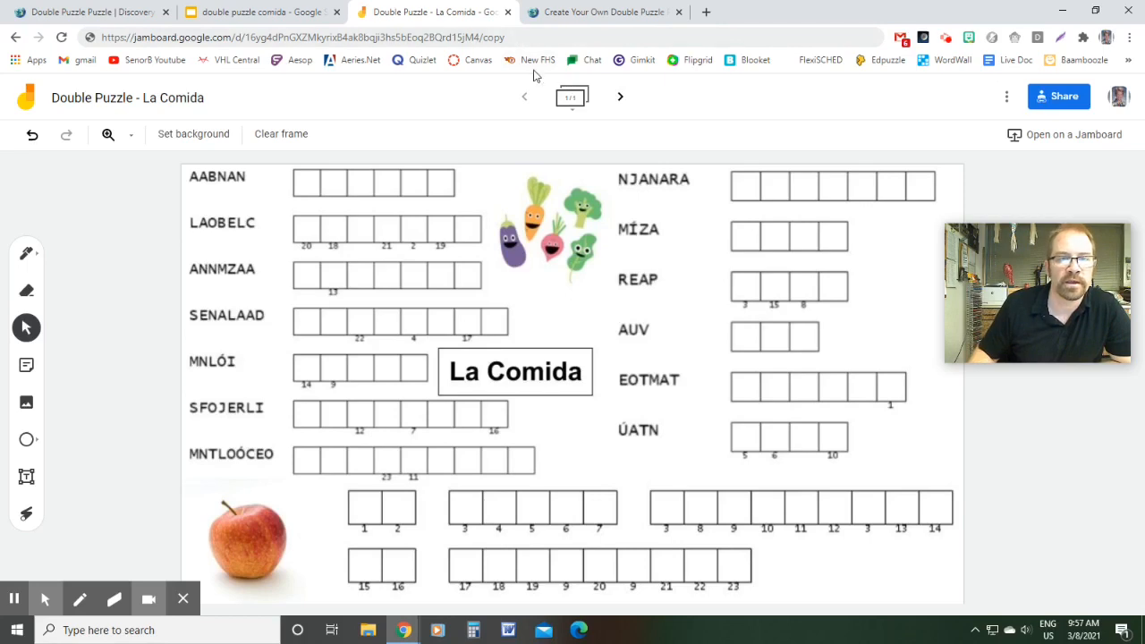
{"action": "mouse_move", "coordinate": [621, 84]}
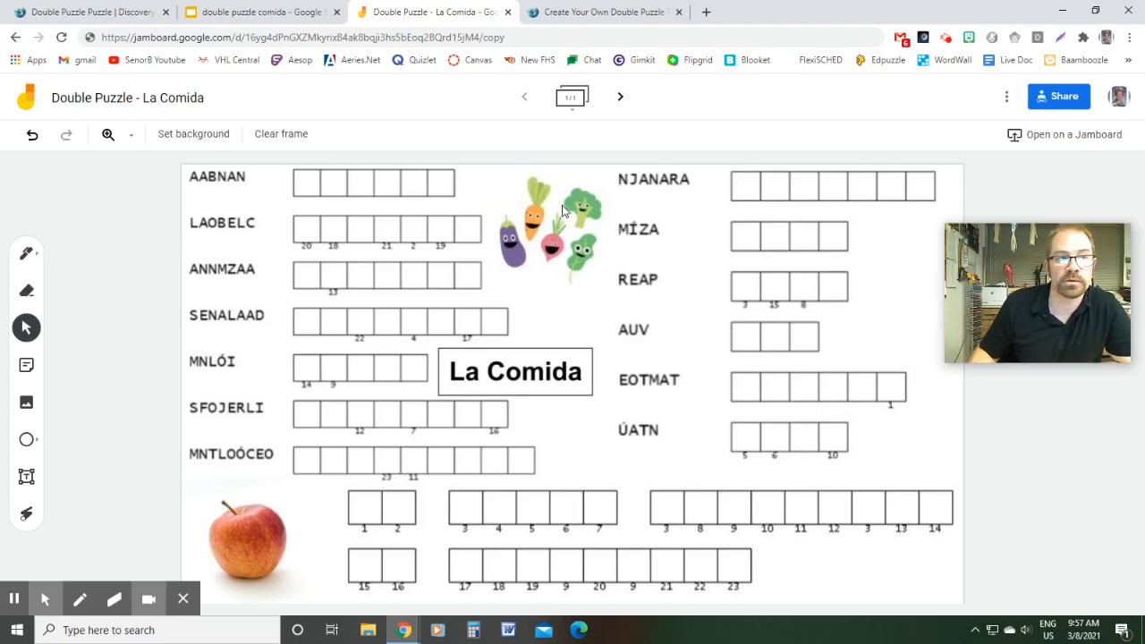
Duplicate the La Comida frame from the frame bar until the board holds four identical frames.
{"action": "left_click", "coordinate": [571, 97]}
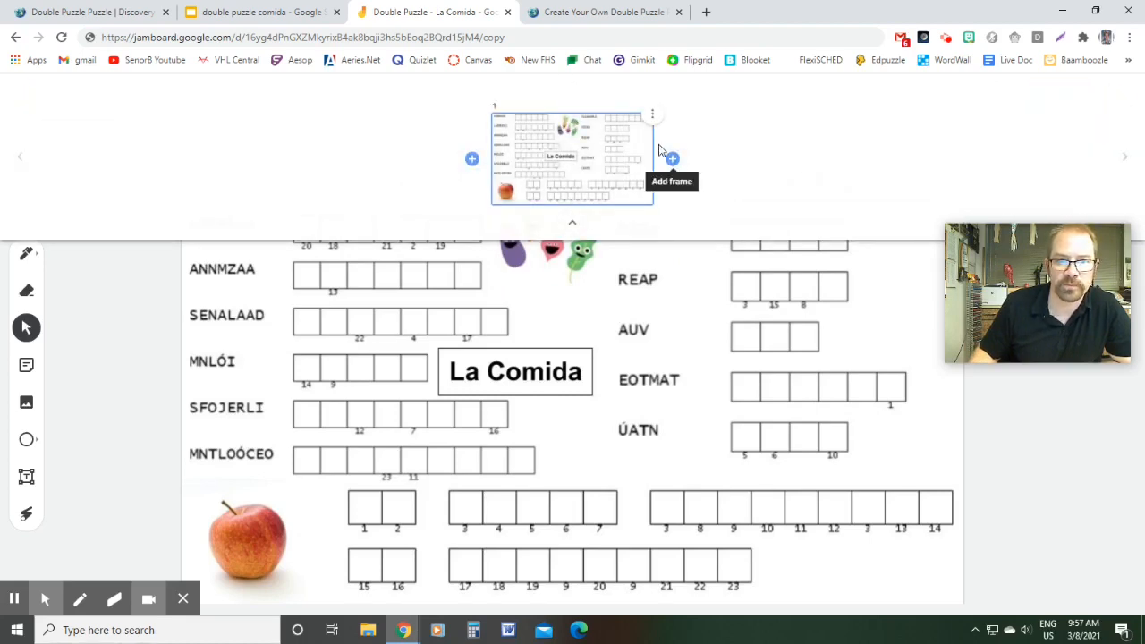
{"action": "left_click", "coordinate": [651, 114]}
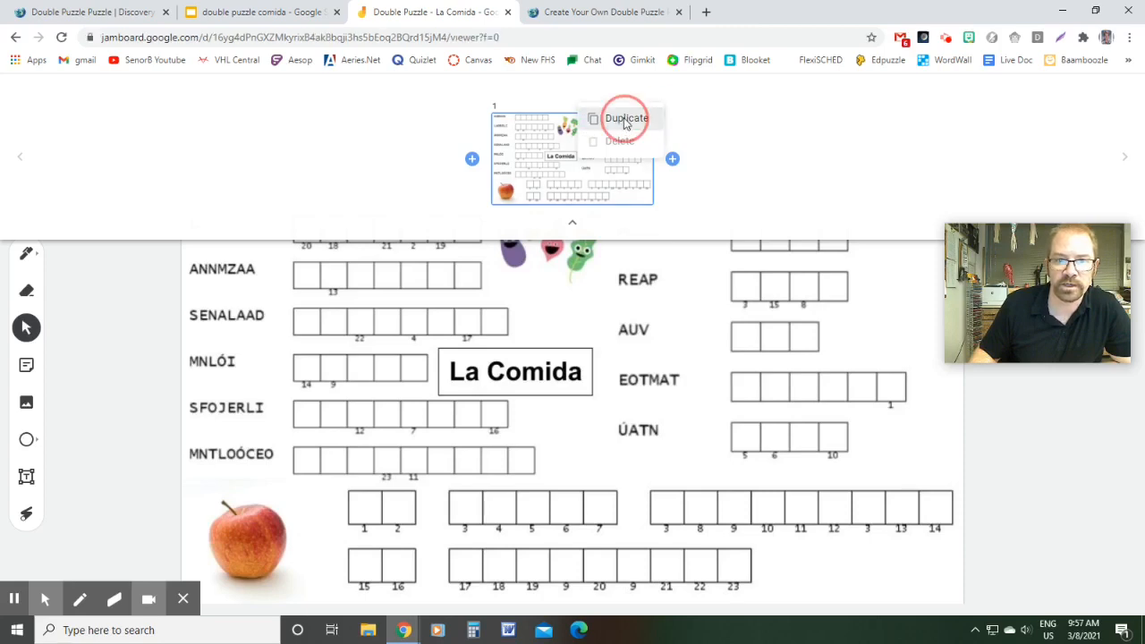
{"action": "left_click", "coordinate": [626, 118]}
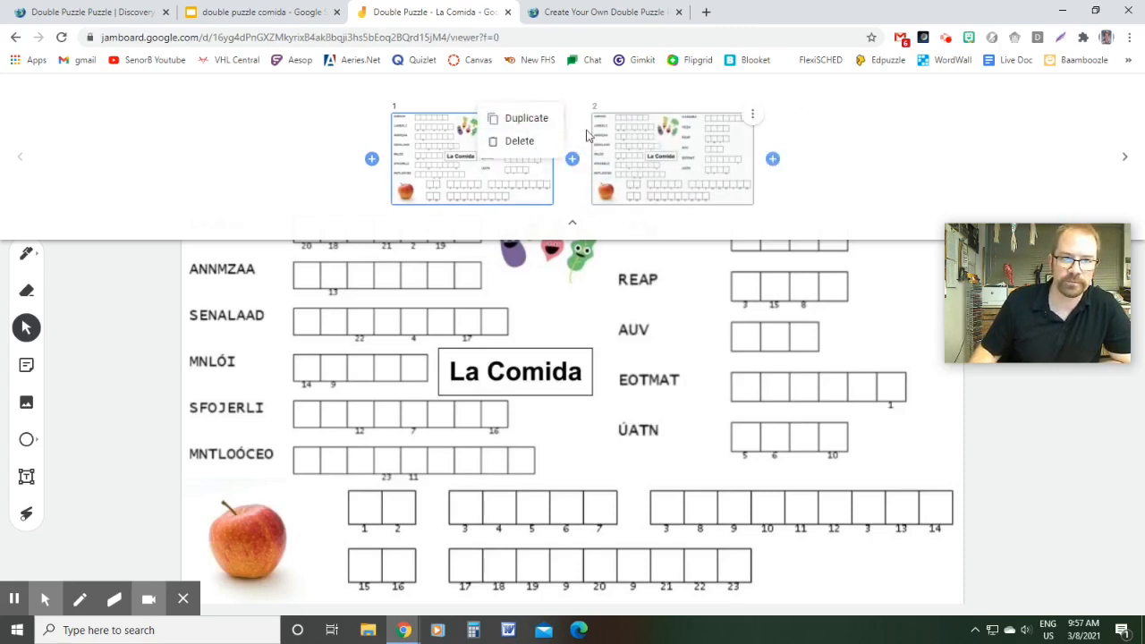
{"action": "left_click", "coordinate": [526, 118]}
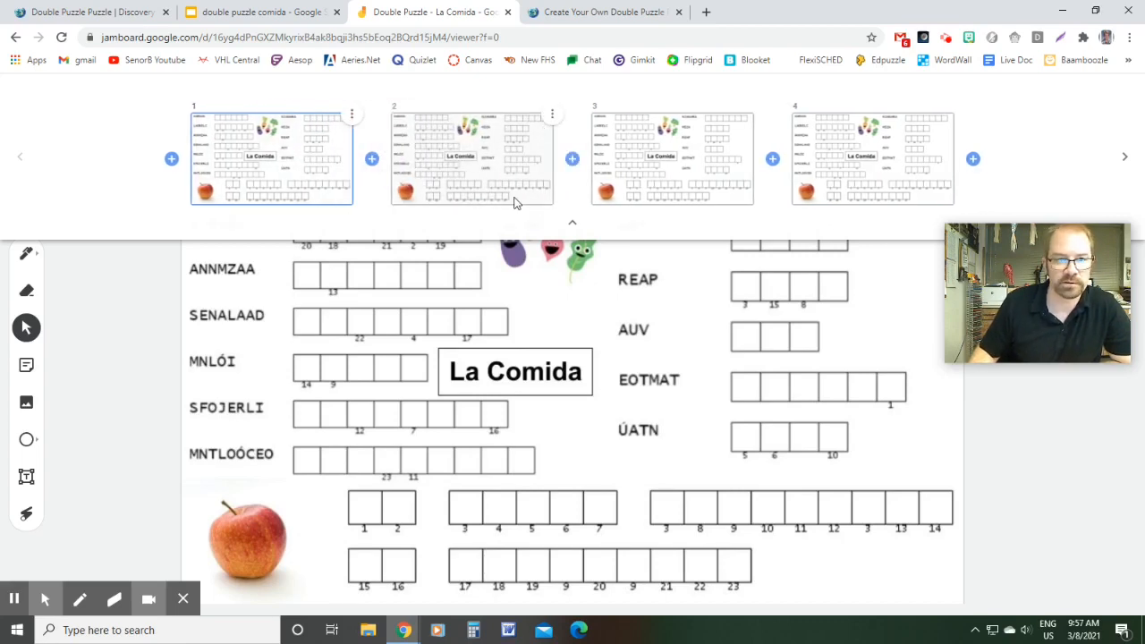
{"action": "left_click", "coordinate": [572, 221]}
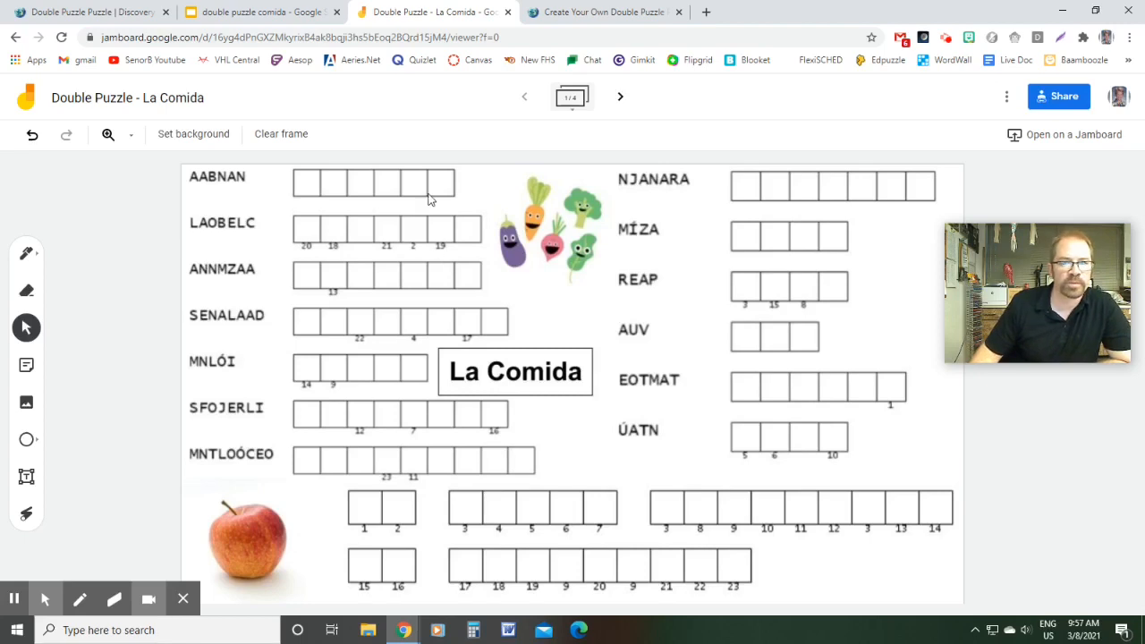
{"action": "mouse_move", "coordinate": [434, 125]}
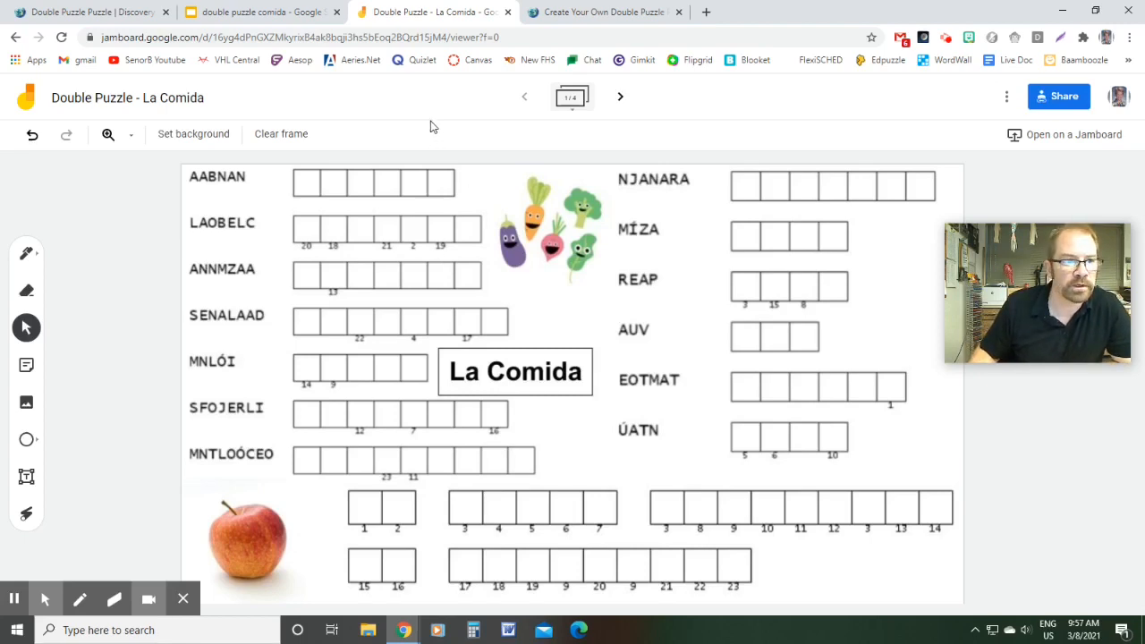
{"action": "mouse_move", "coordinate": [463, 193]}
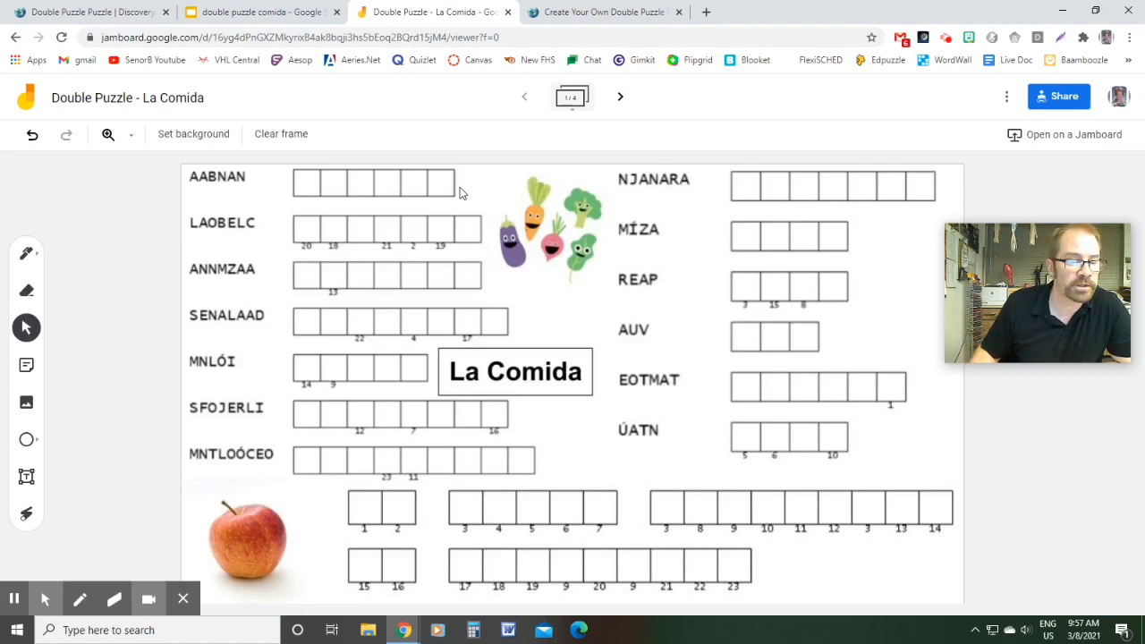
{"action": "mouse_move", "coordinate": [508, 177]}
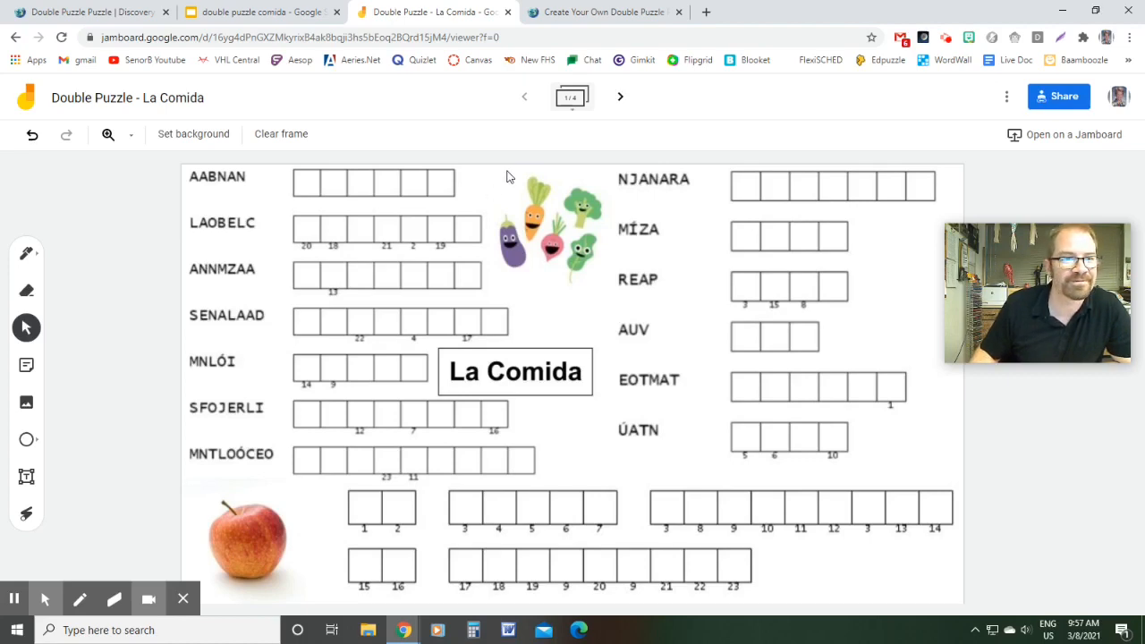